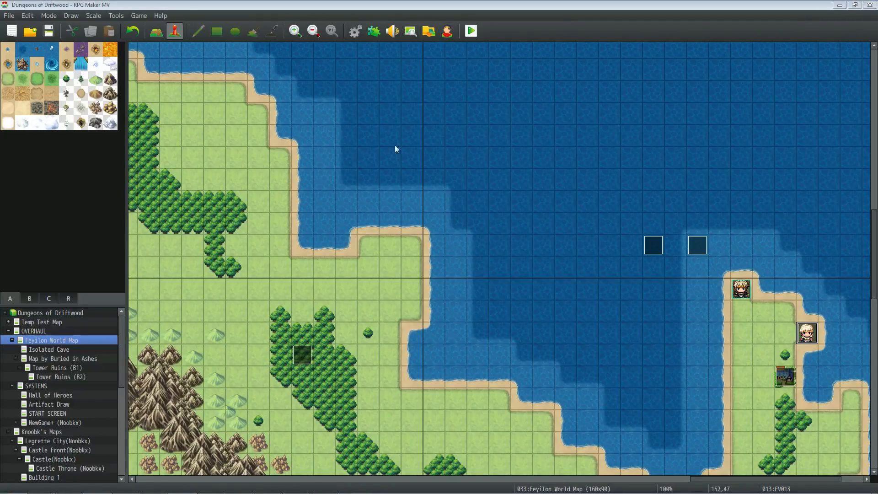
{"action": "mouse_move", "coordinate": [372, 31]}
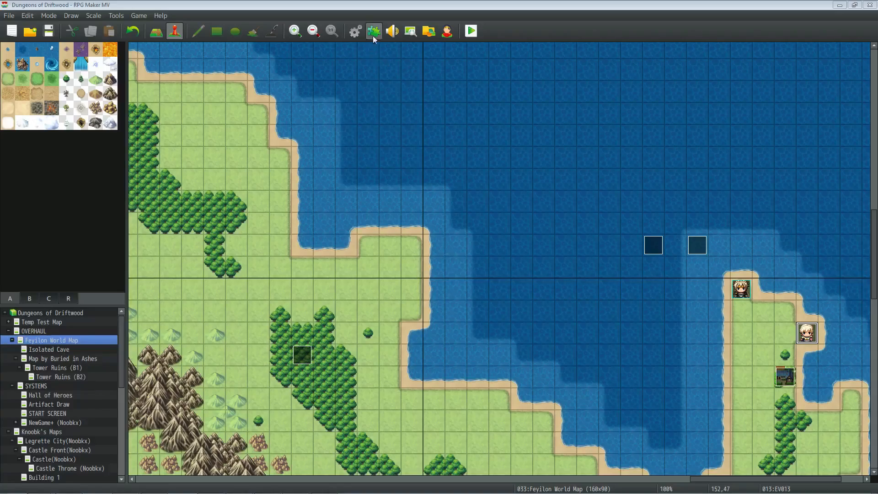
Read the GALV_LayerGraphics plugin help to find the img/layers folder path, then close the dialogs unchanged
{"action": "left_click", "coordinate": [373, 31]}
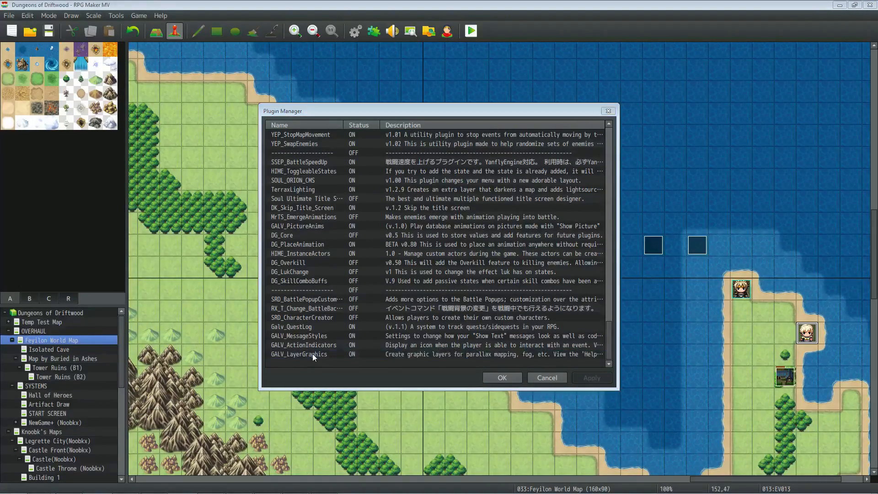
{"action": "double_click", "coordinate": [298, 354]}
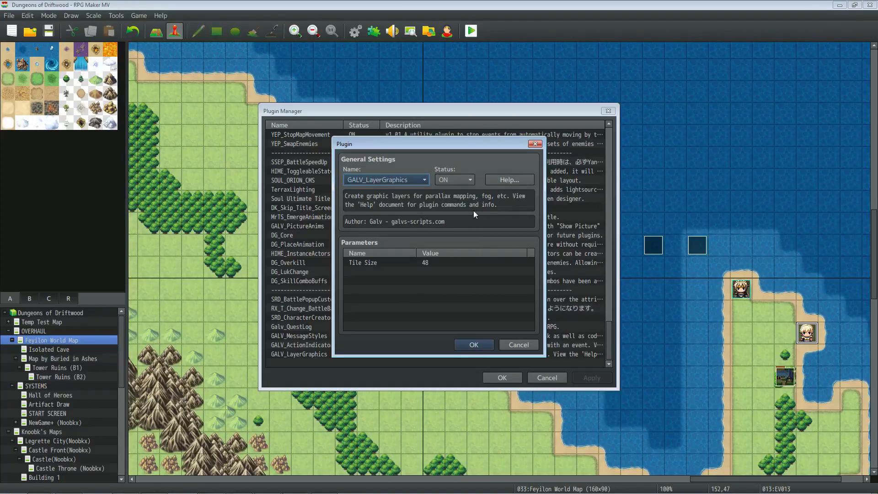
{"action": "mouse_move", "coordinate": [495, 190]}
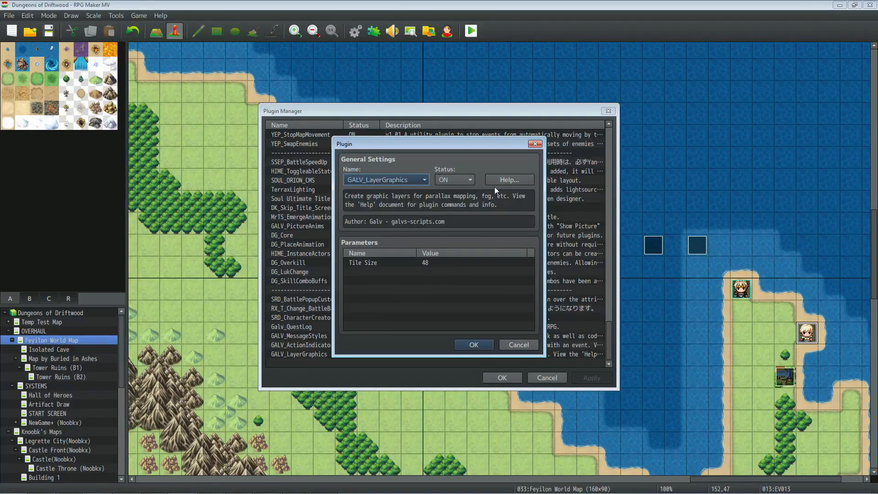
{"action": "left_click", "coordinate": [509, 179]}
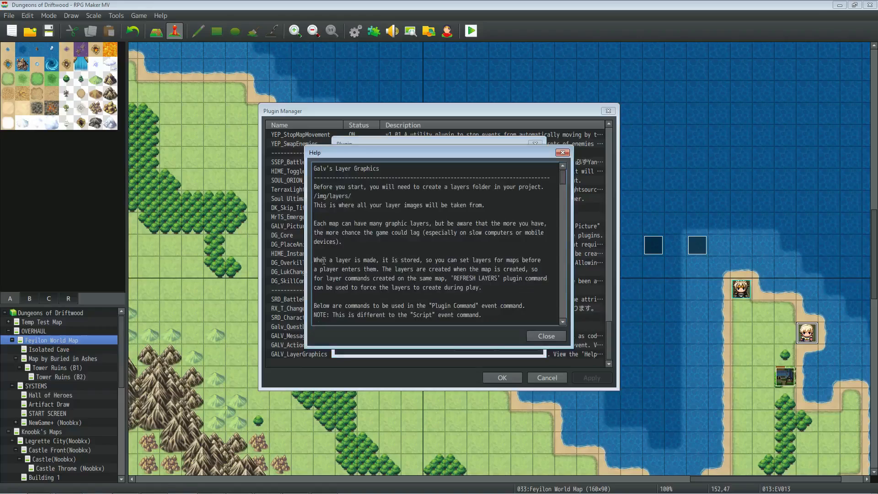
{"action": "mouse_move", "coordinate": [520, 199]}
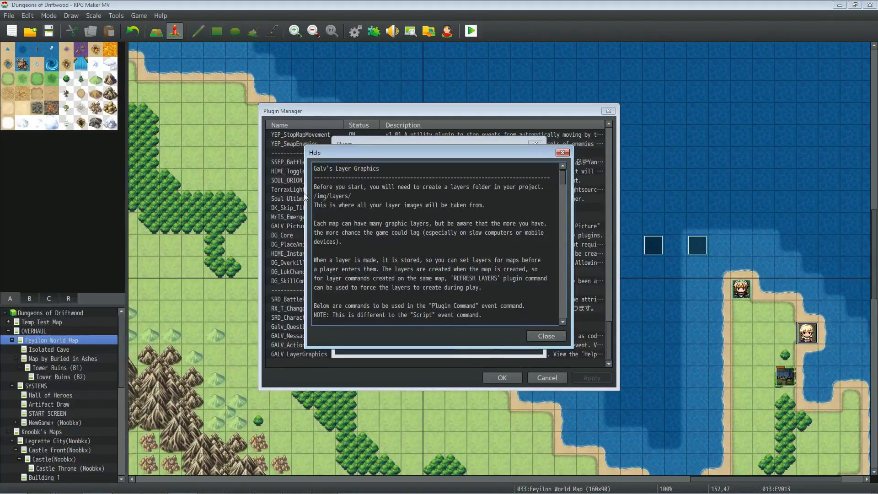
{"action": "double_click", "coordinate": [332, 196]}
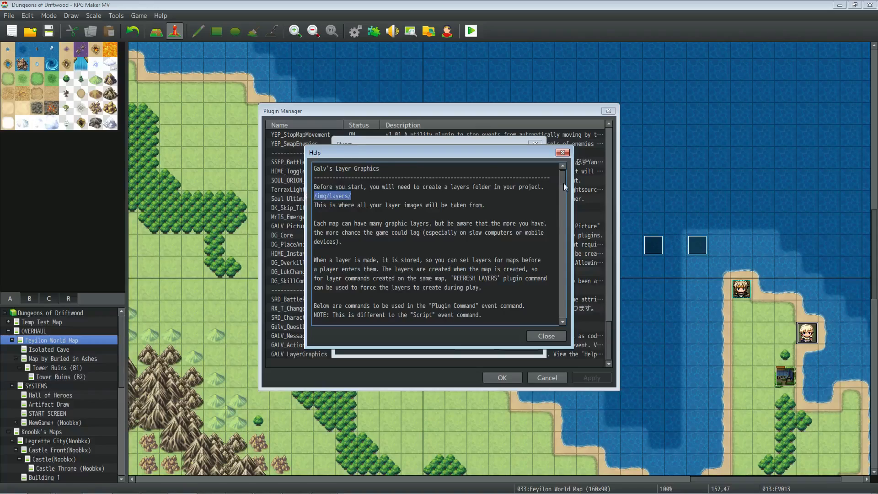
{"action": "scroll", "scroll_direction": "down", "scroll_amount": 3}
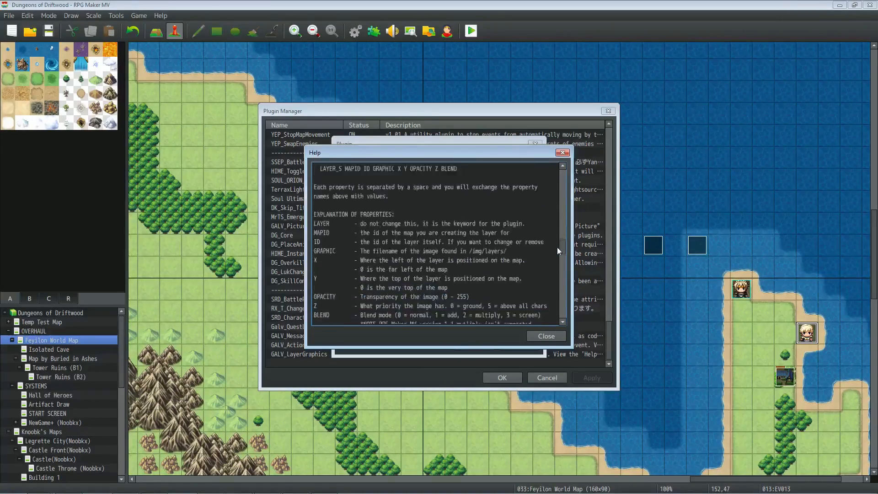
{"action": "left_click", "coordinate": [545, 336]}
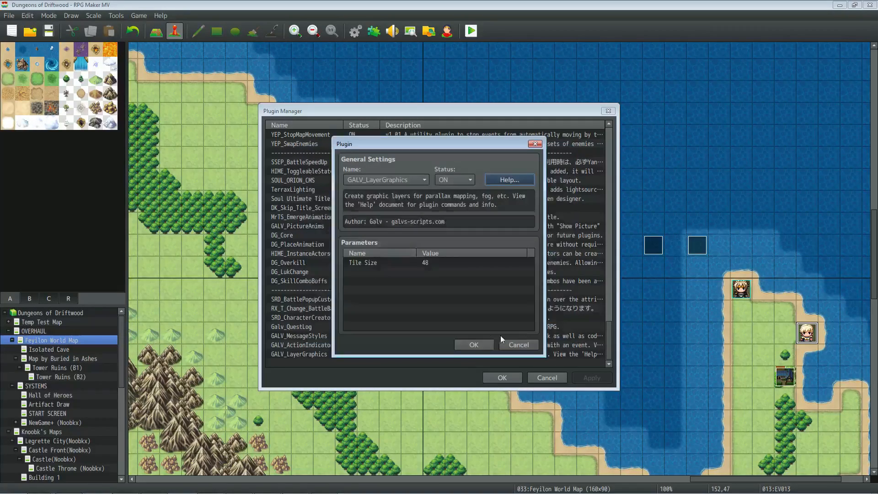
{"action": "left_click", "coordinate": [472, 345]}
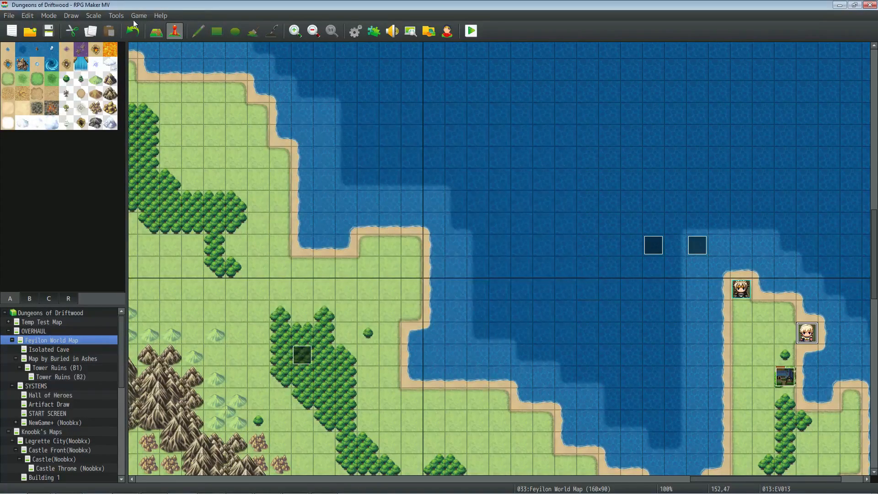
Browse the project folder to img/layers in Explorer and preview dgClouds3.png
{"action": "left_click", "coordinate": [138, 16]}
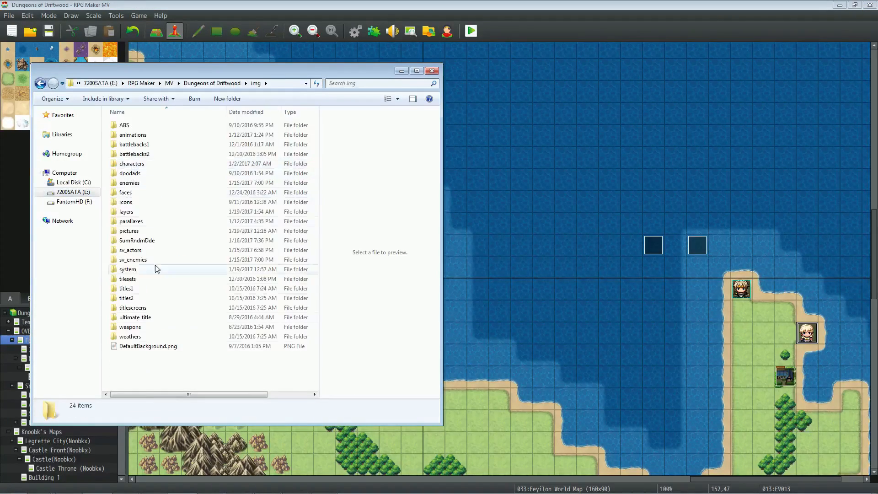
{"action": "mouse_move", "coordinate": [126, 367]}
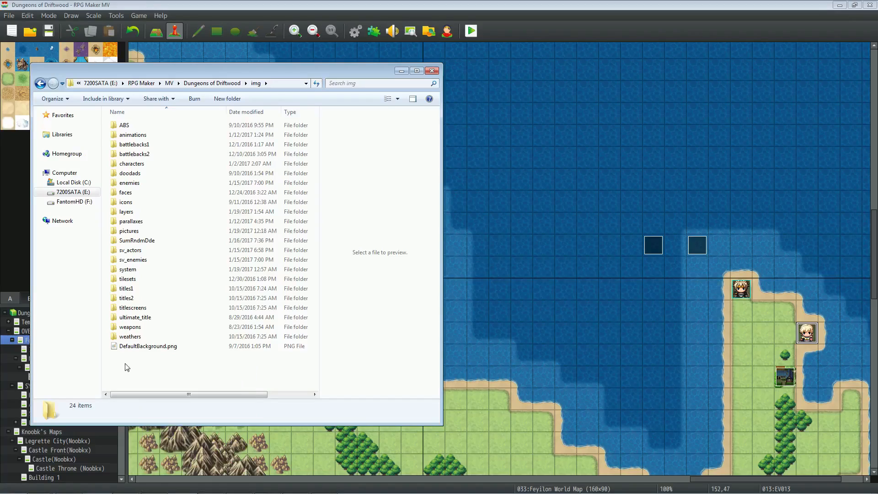
{"action": "left_click", "coordinate": [126, 211]}
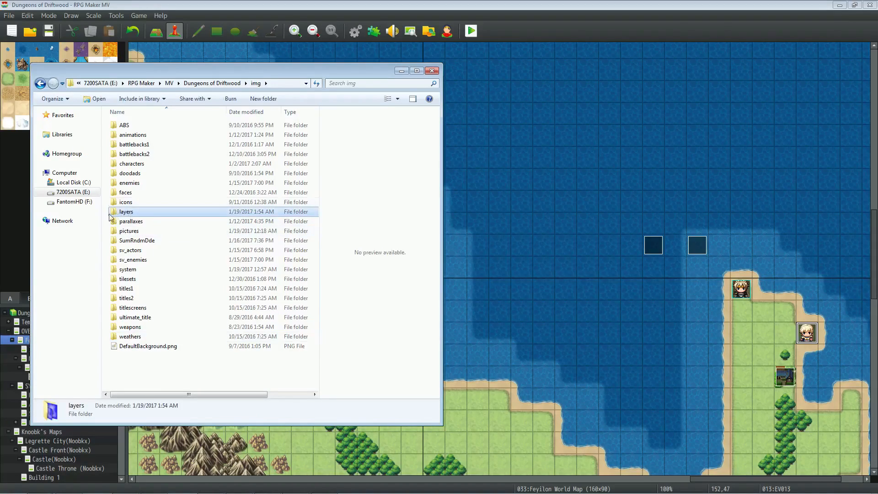
{"action": "double_click", "coordinate": [126, 211]}
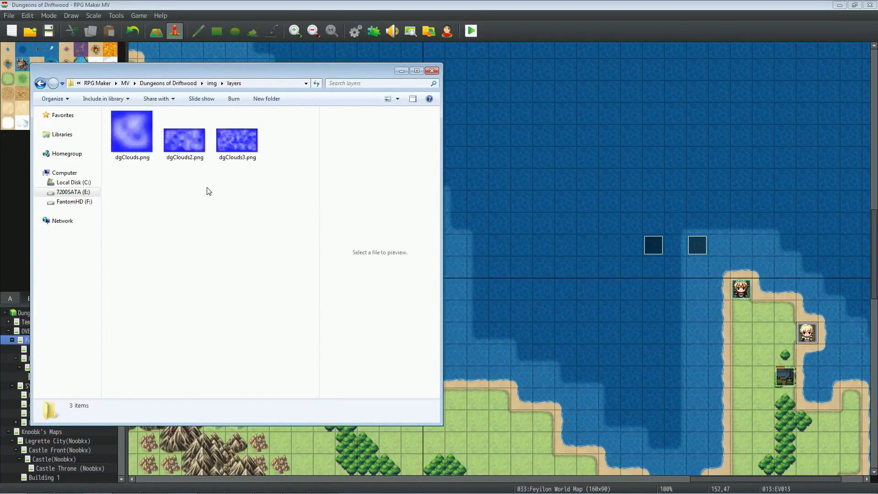
{"action": "left_click", "coordinate": [237, 134]}
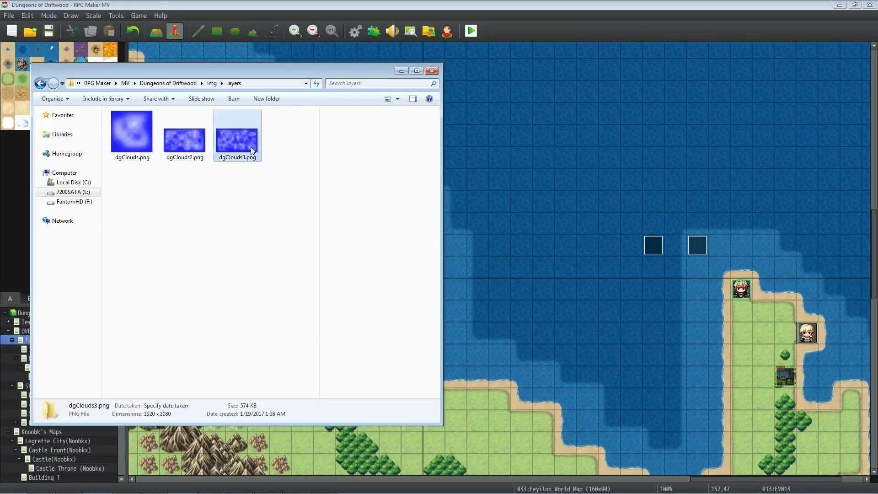
{"action": "left_click", "coordinate": [237, 135]}
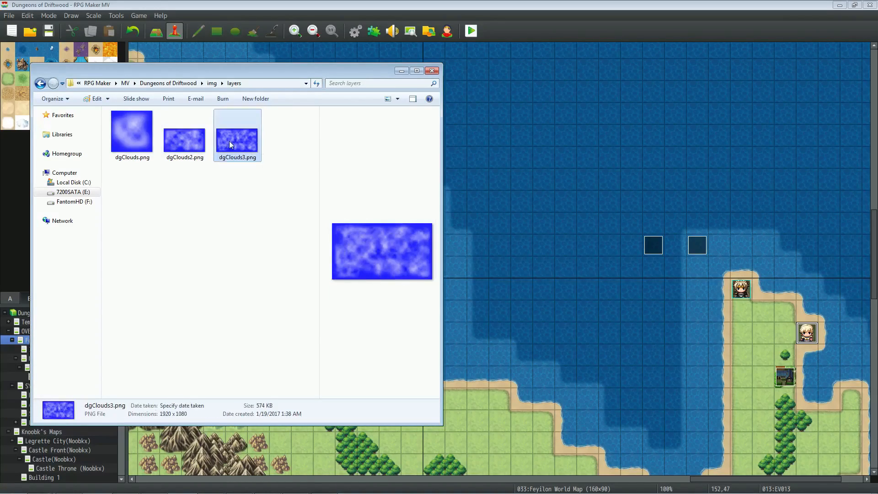
{"action": "mouse_move", "coordinate": [280, 155]}
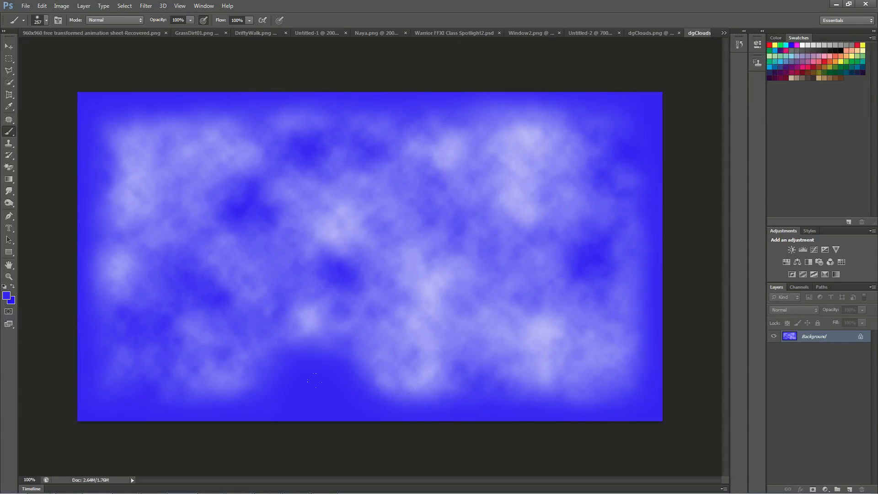
{"action": "mouse_move", "coordinate": [419, 74]}
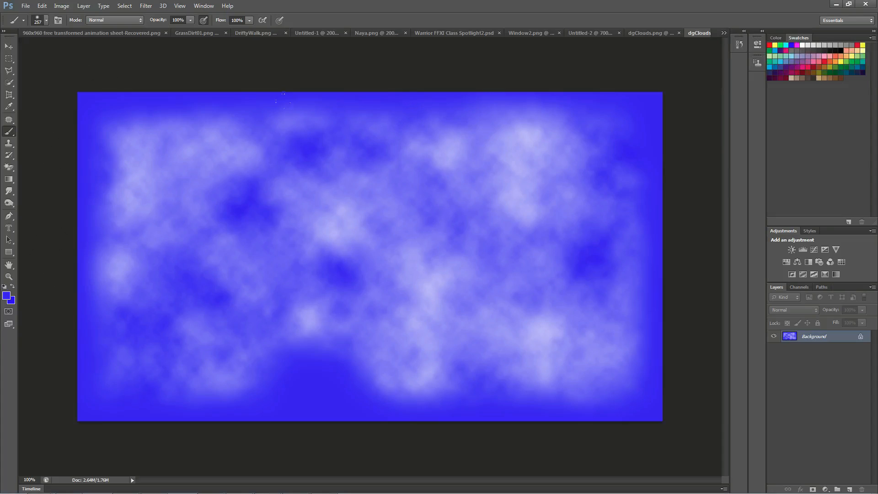
{"action": "mouse_move", "coordinate": [400, 261]}
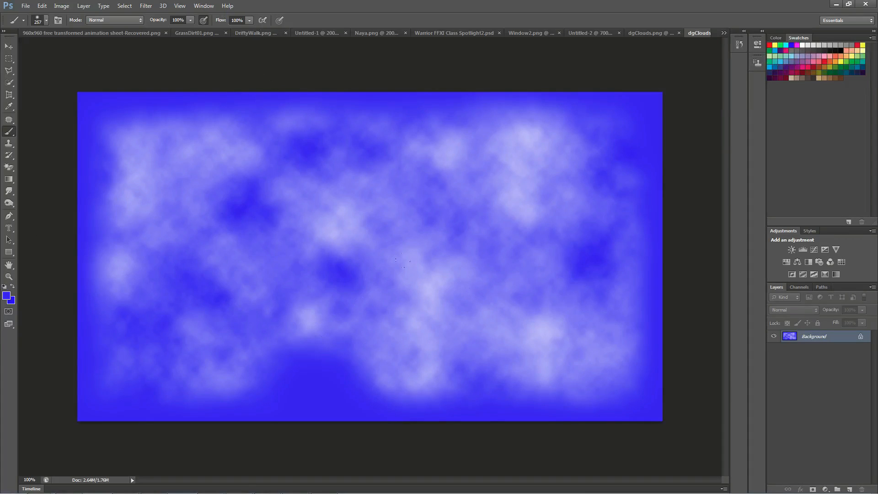
{"action": "mouse_move", "coordinate": [348, 255]}
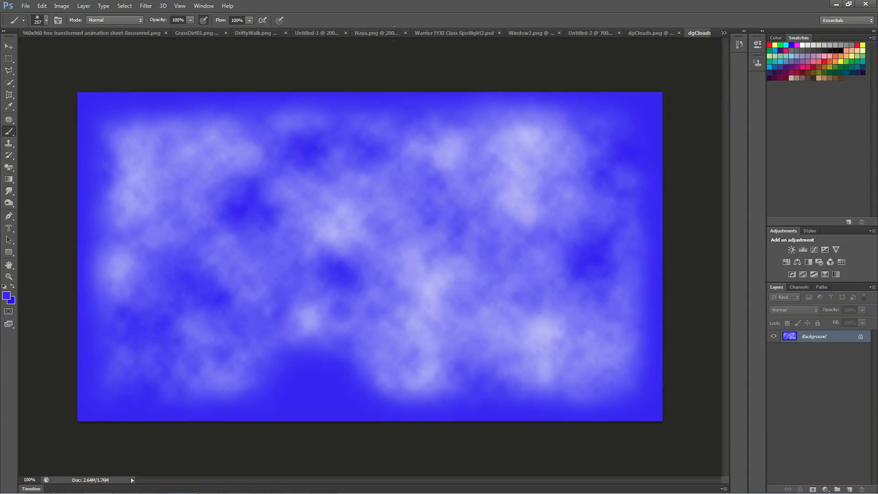
{"action": "mouse_move", "coordinate": [322, 485]}
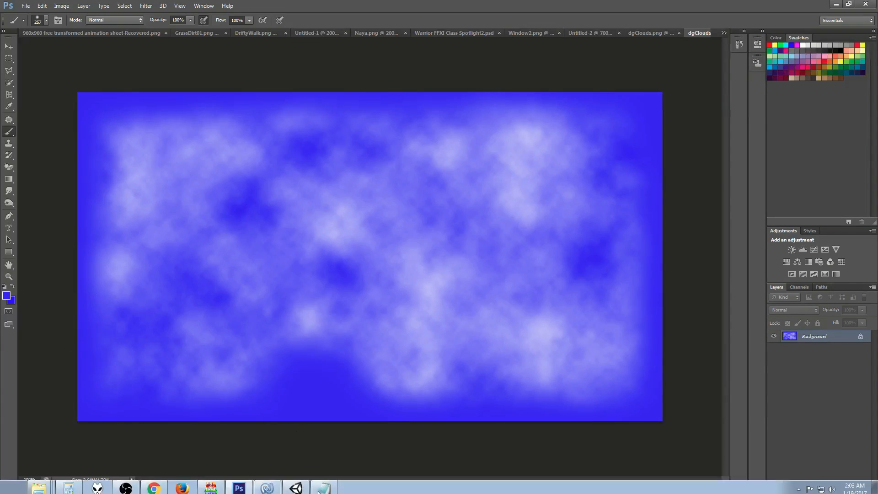
{"action": "left_click", "coordinate": [323, 488]}
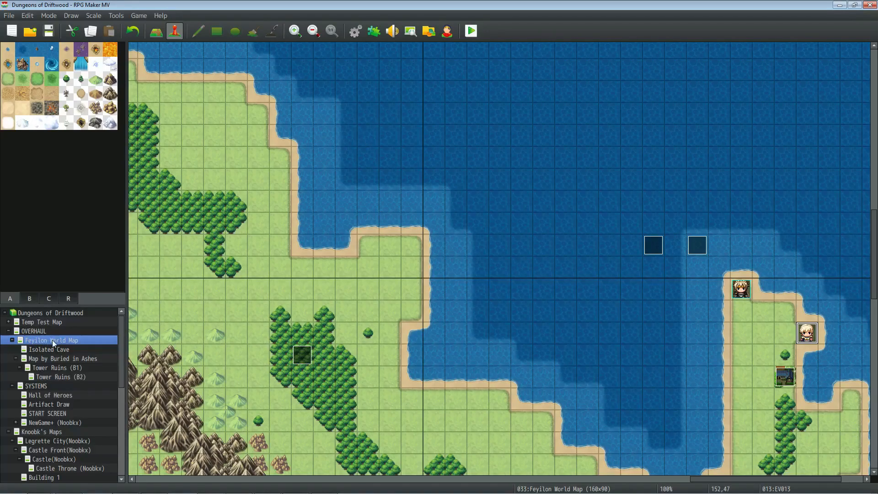
Open Map Properties for the Feyilon World Map via Edit... from the map tree
{"action": "right_click", "coordinate": [51, 340]}
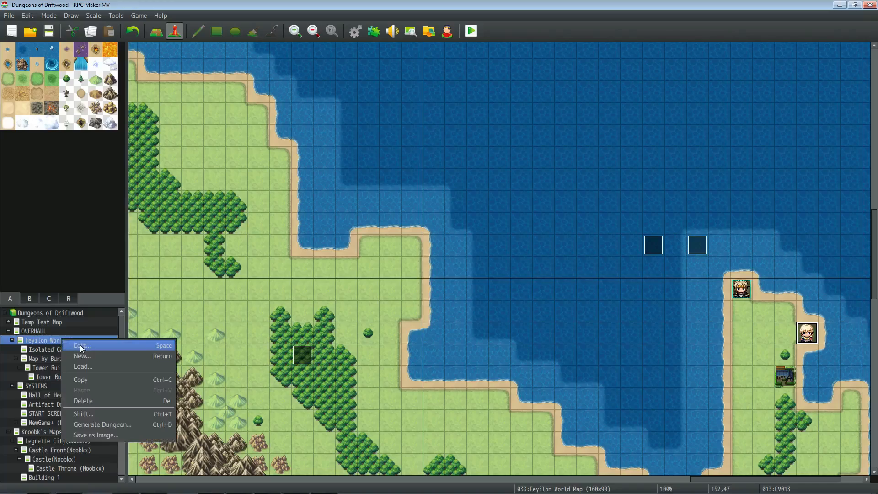
{"action": "left_click", "coordinate": [81, 345]}
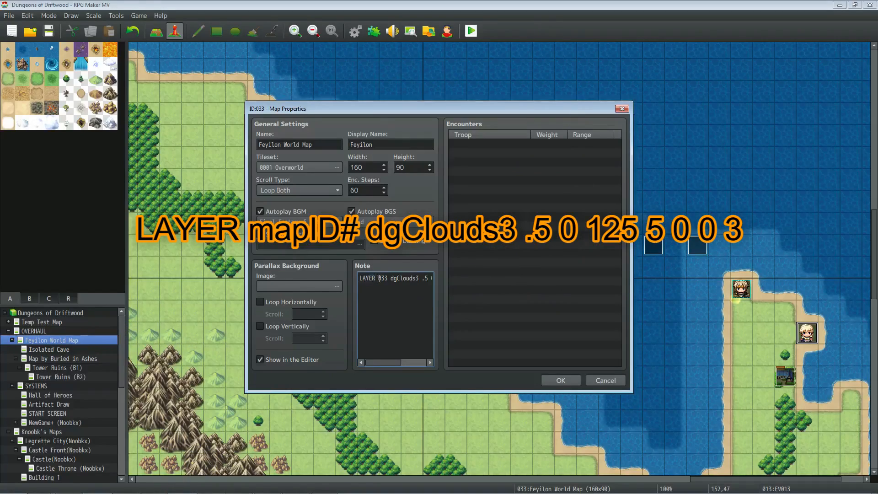
Write the LAYER 033 dgClouds3 note tag, continuing with values .5 0 100 5, in the map's Note field
{"action": "double_click", "coordinate": [381, 278]}
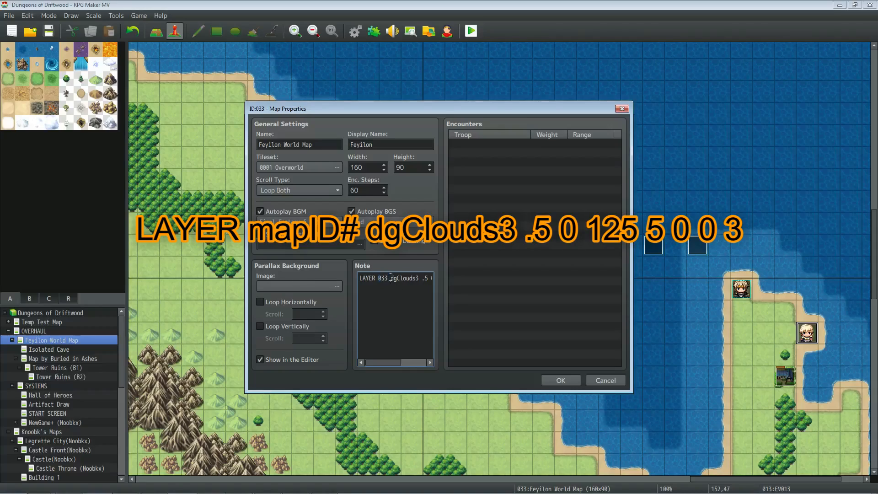
{"action": "double_click", "coordinate": [403, 278]}
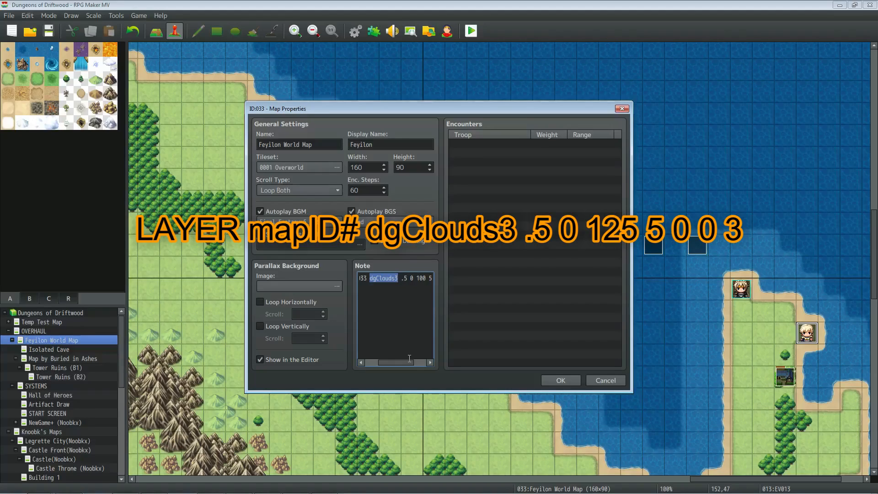
{"action": "mouse_move", "coordinate": [398, 284]}
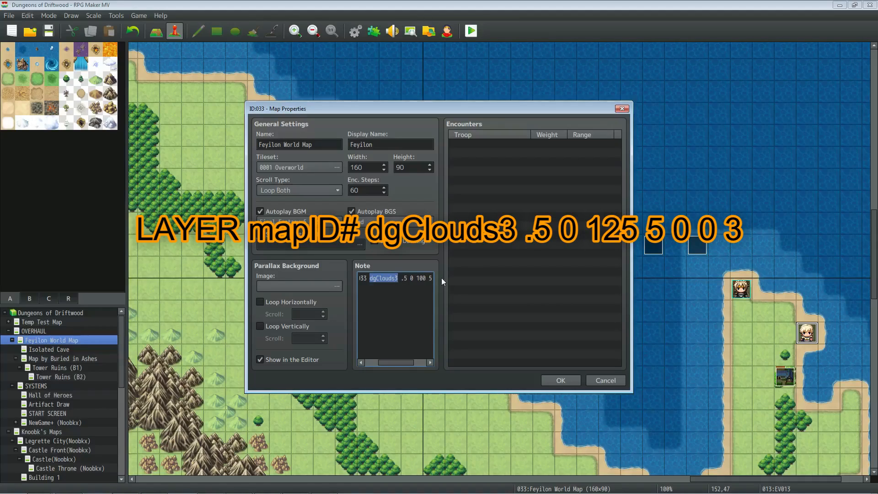
{"action": "mouse_move", "coordinate": [438, 296]}
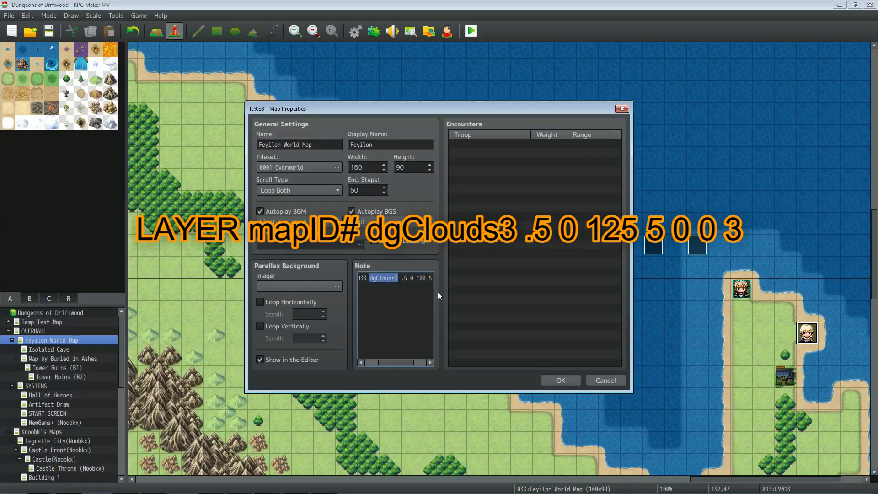
{"action": "mouse_move", "coordinate": [418, 288]}
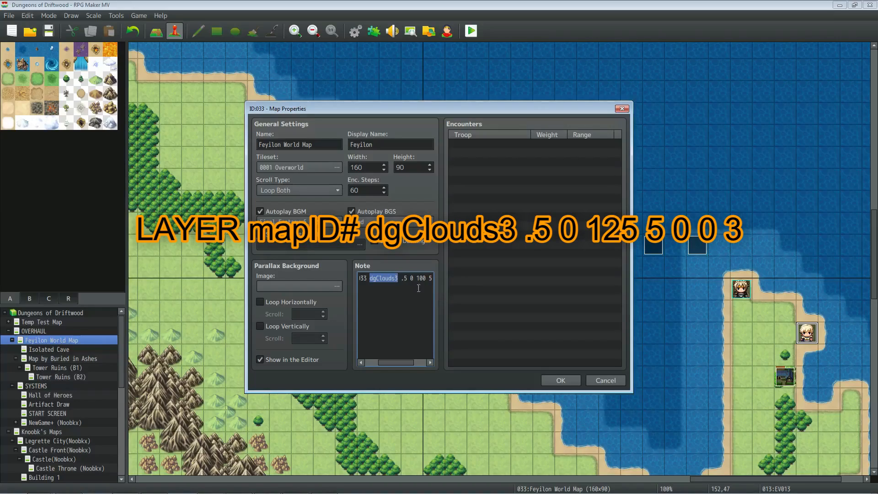
Replace the 100 with 200 so the note reads LAYER 033 dgClouds3 .5 0 200 5 0 0 3
{"action": "left_click", "coordinate": [399, 277]}
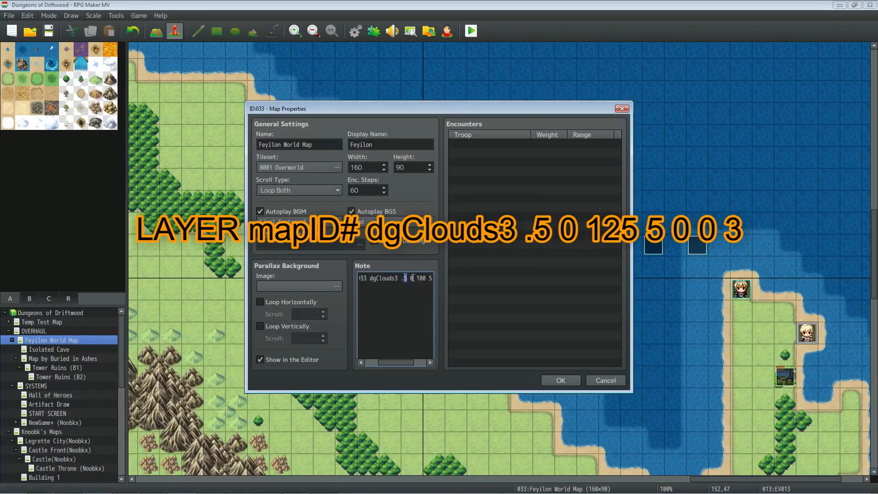
{"action": "double_click", "coordinate": [423, 277]}
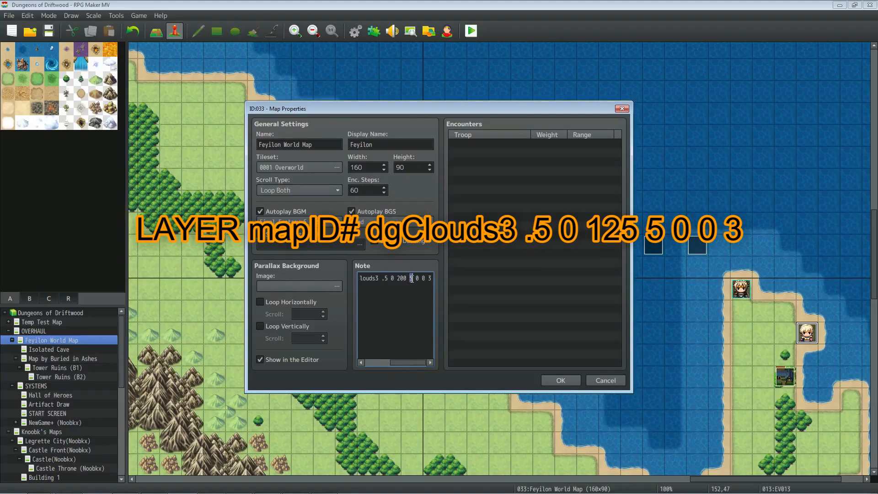
{"action": "right_click", "coordinate": [412, 280]}
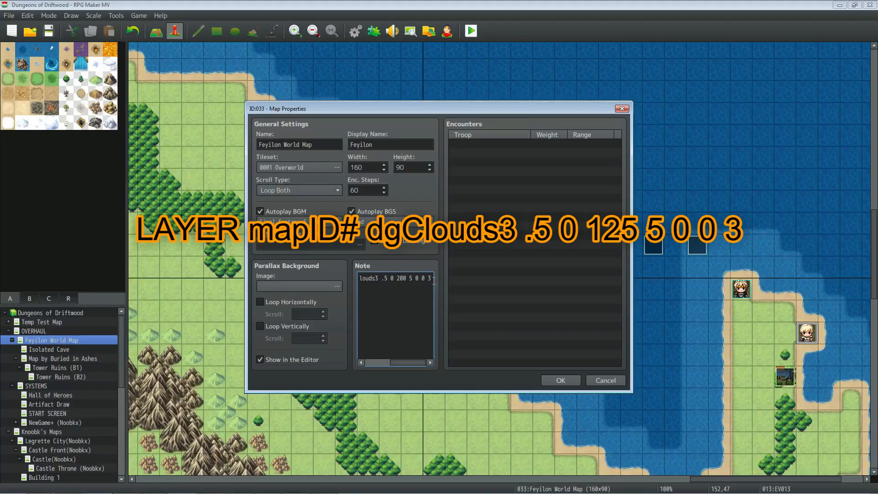
{"action": "left_click", "coordinate": [422, 280]}
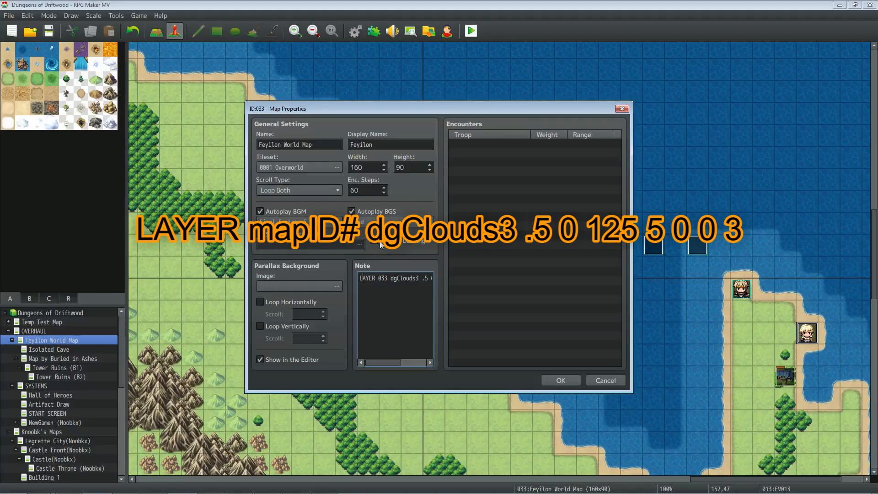
{"action": "mouse_move", "coordinate": [602, 143]}
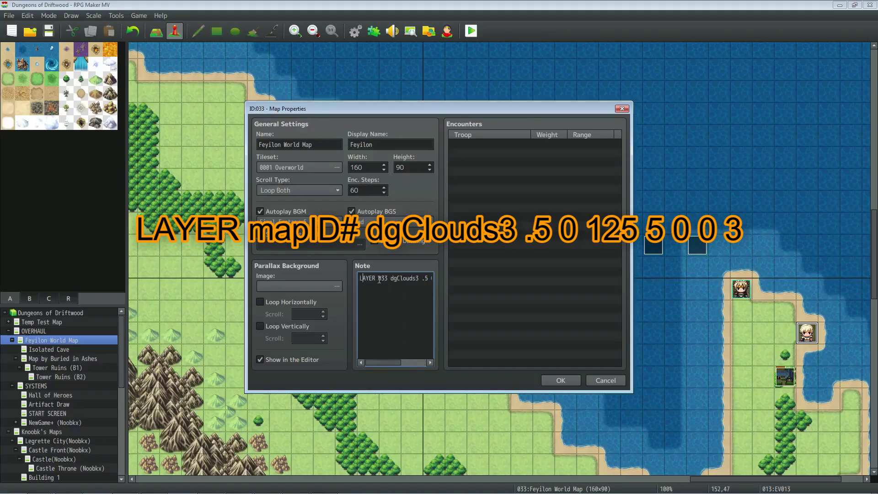
Verify the map number in the note tag and confirm the Map Properties with OK
{"action": "double_click", "coordinate": [382, 278]}
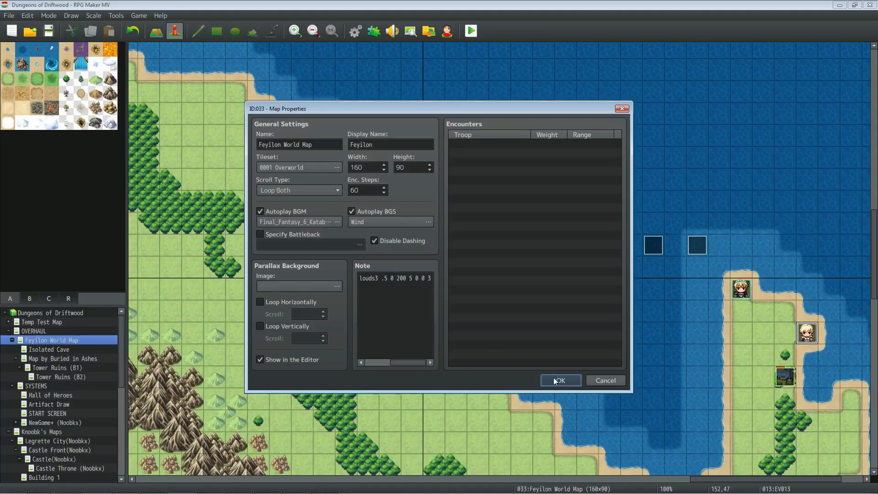
{"action": "left_click", "coordinate": [559, 380]}
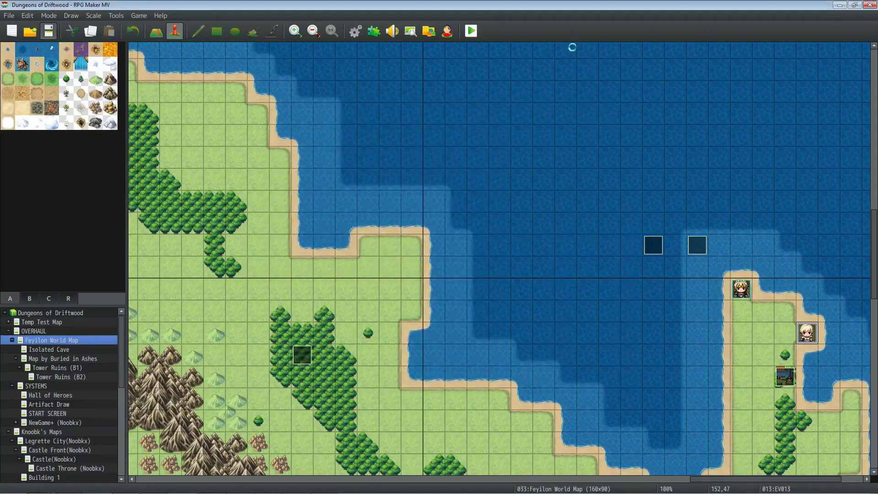
{"action": "left_click", "coordinate": [470, 31]}
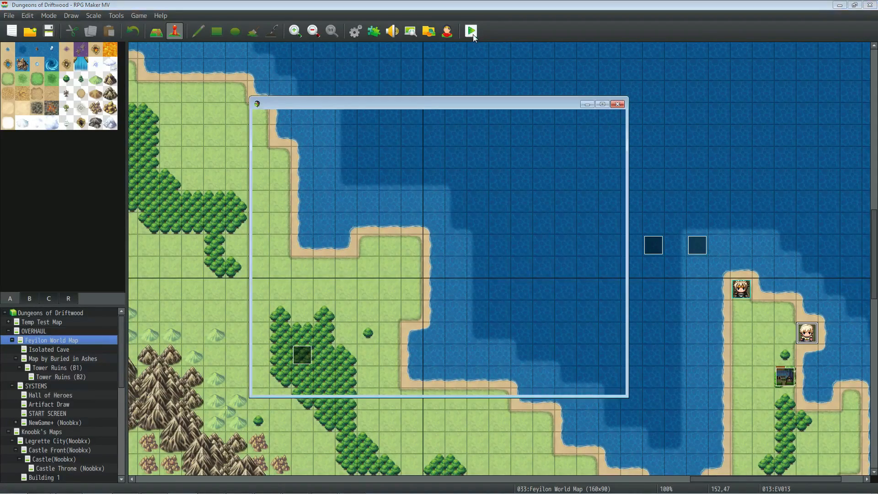
{"action": "left_click", "coordinate": [470, 31]}
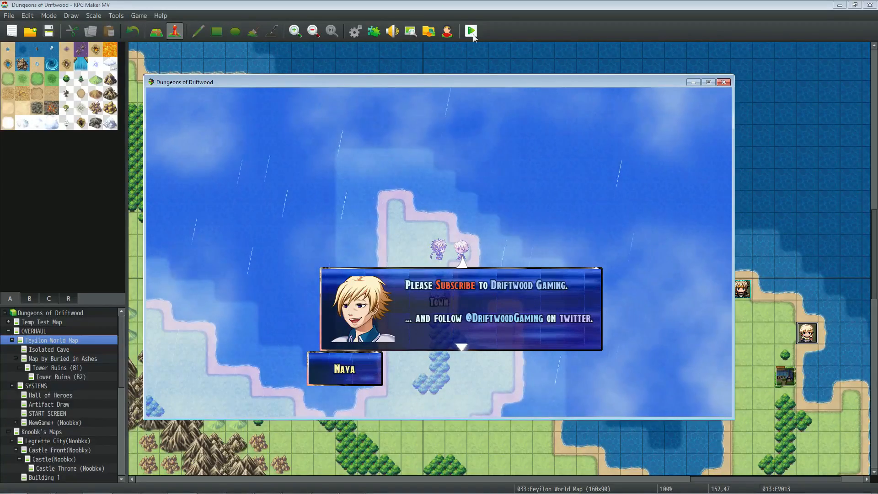
{"action": "left_click", "coordinate": [722, 82]}
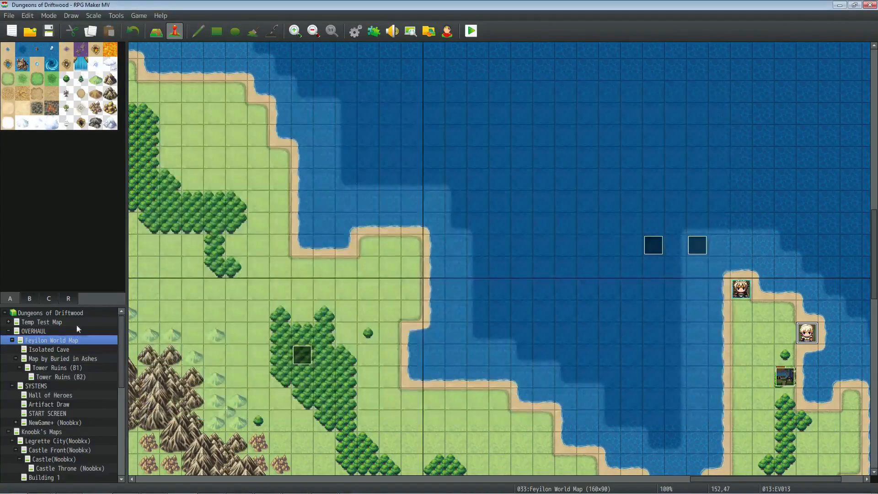
Adjust the last value of the cloud note tag, then playtest Open Hills under clouds and rain and close it
{"action": "double_click", "coordinate": [51, 340]}
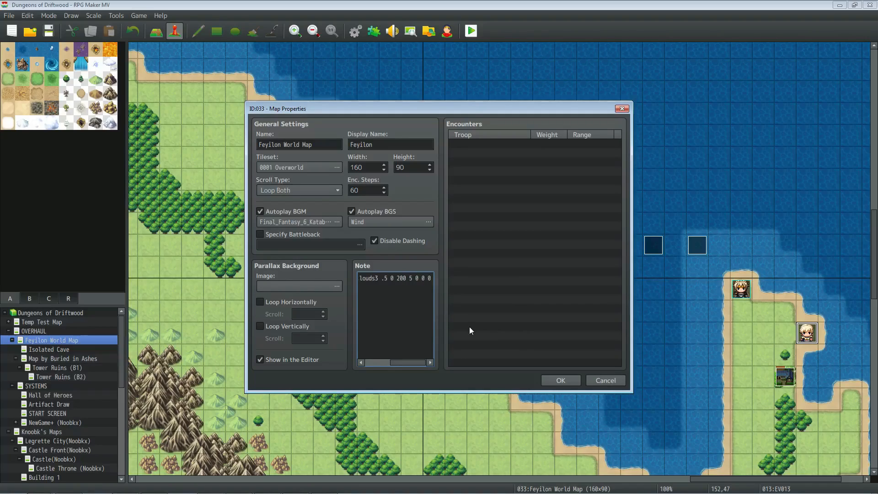
{"action": "left_click", "coordinate": [559, 381]}
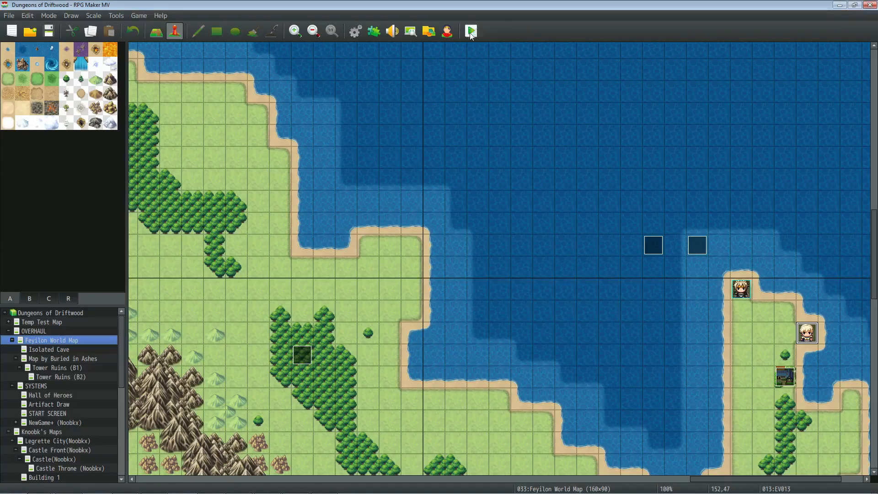
{"action": "left_click", "coordinate": [469, 31]}
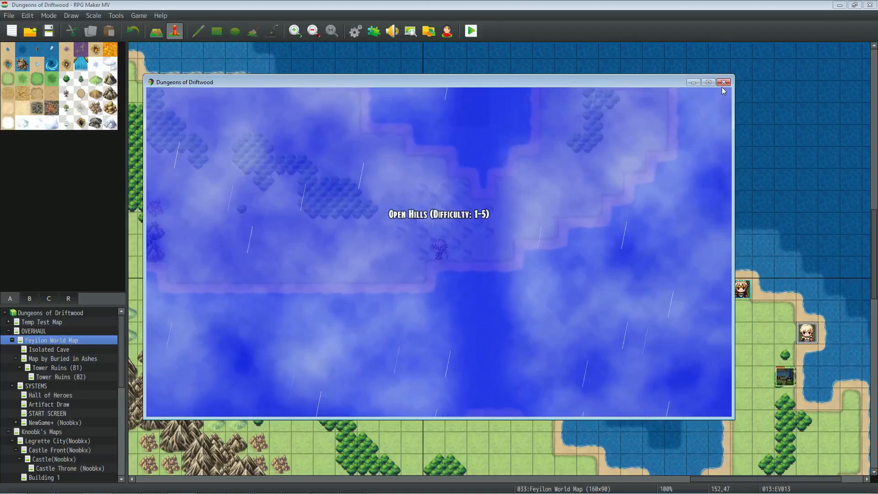
{"action": "left_click", "coordinate": [723, 81]}
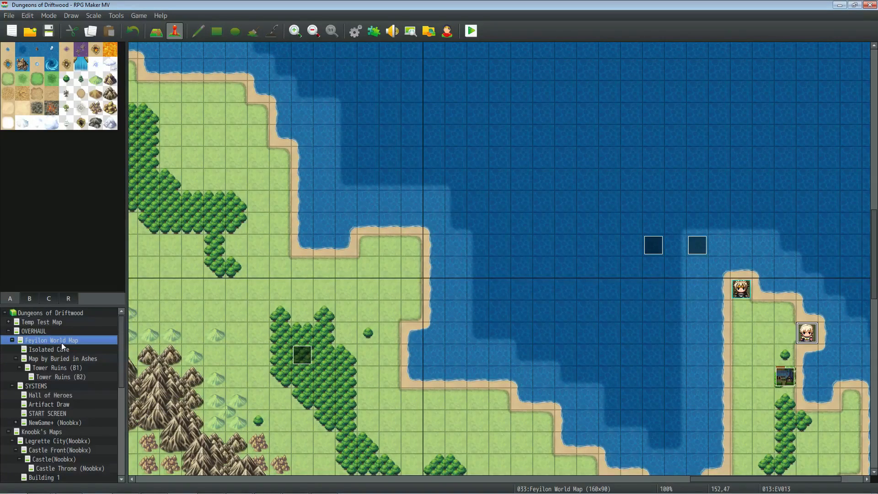
Tweak the blend value in the note tag and playtest Open Hills under a lighter, whiter cloud overlay
{"action": "double_click", "coordinate": [51, 340]}
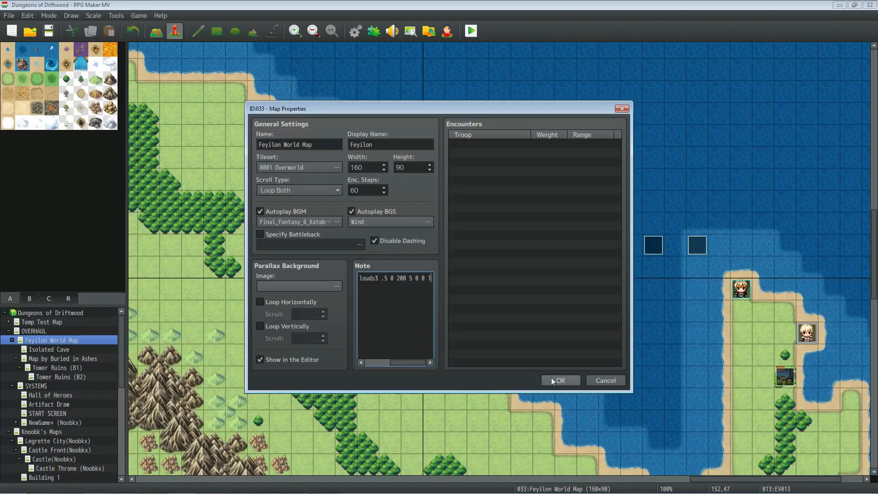
{"action": "left_click", "coordinate": [559, 381]}
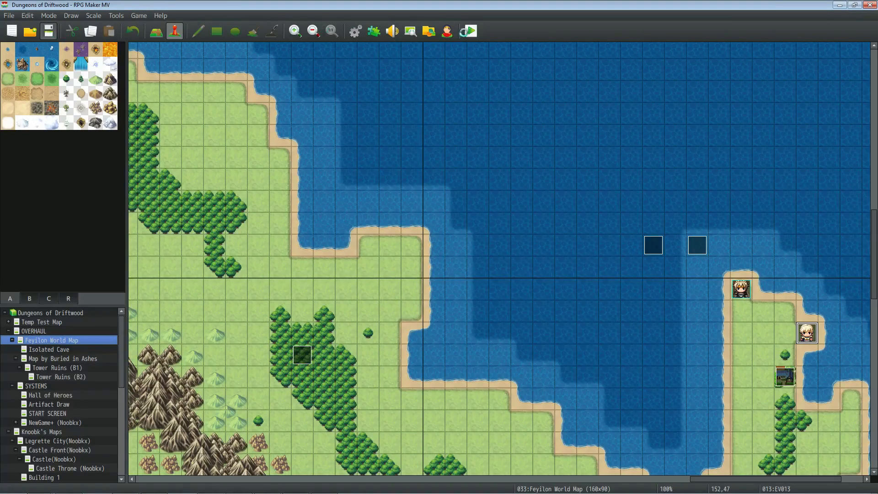
{"action": "left_click", "coordinate": [469, 31]}
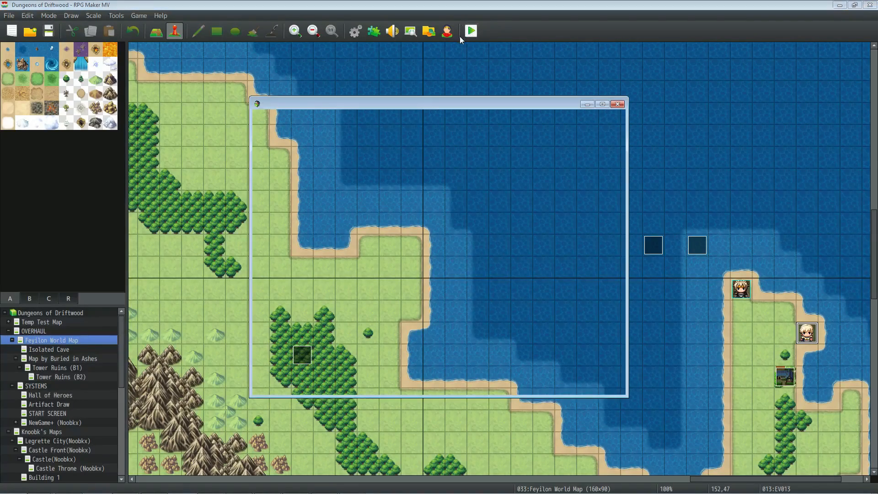
{"action": "left_click", "coordinate": [469, 31]}
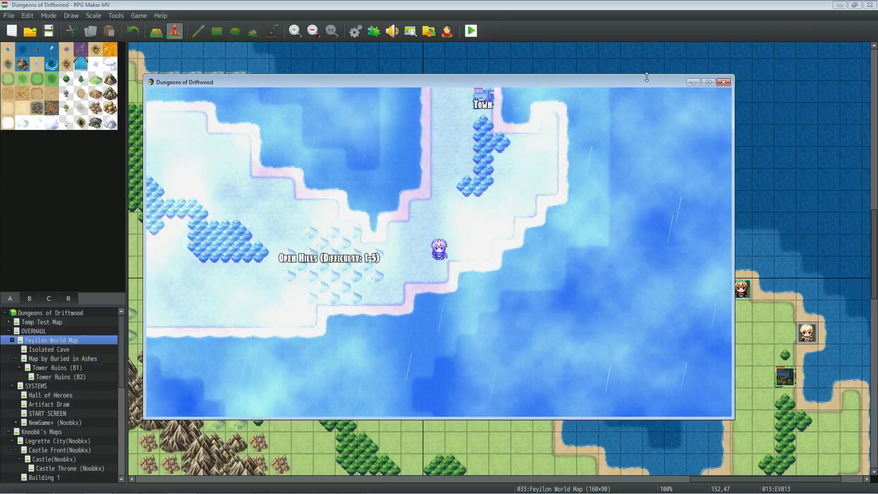
Close the game, change a note value to 2, playtest Open Hills under darker clouds and rain, then exit
{"action": "left_click", "coordinate": [722, 81]}
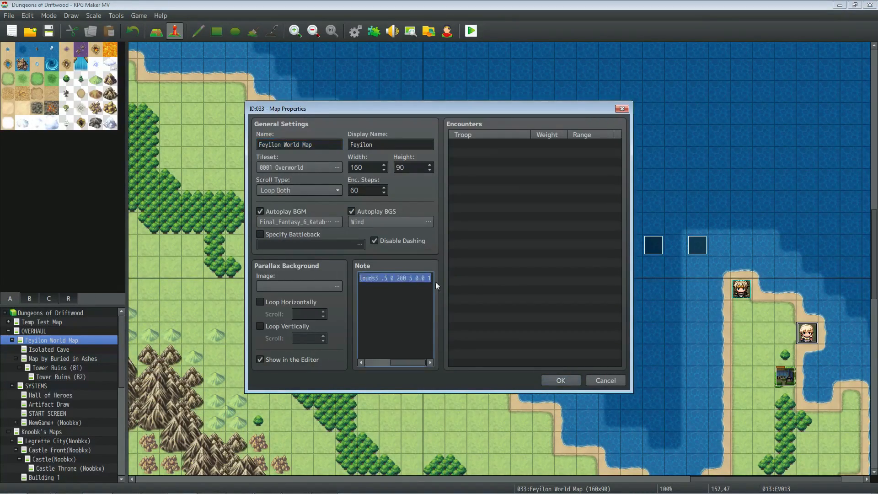
{"action": "type", "text": "2"}
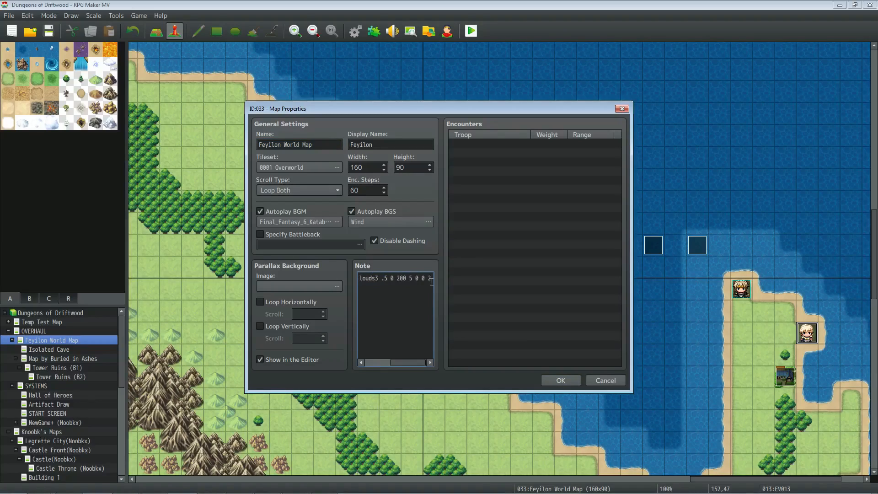
{"action": "left_click", "coordinate": [560, 380]}
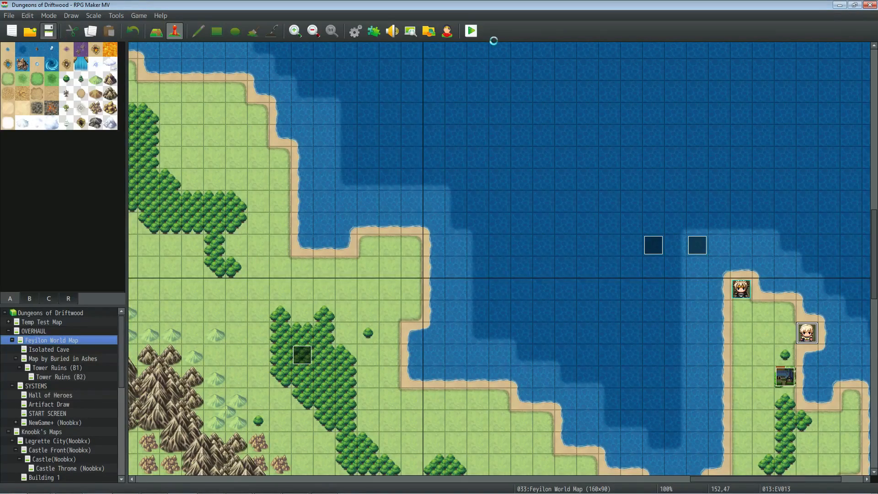
{"action": "left_click", "coordinate": [470, 31]}
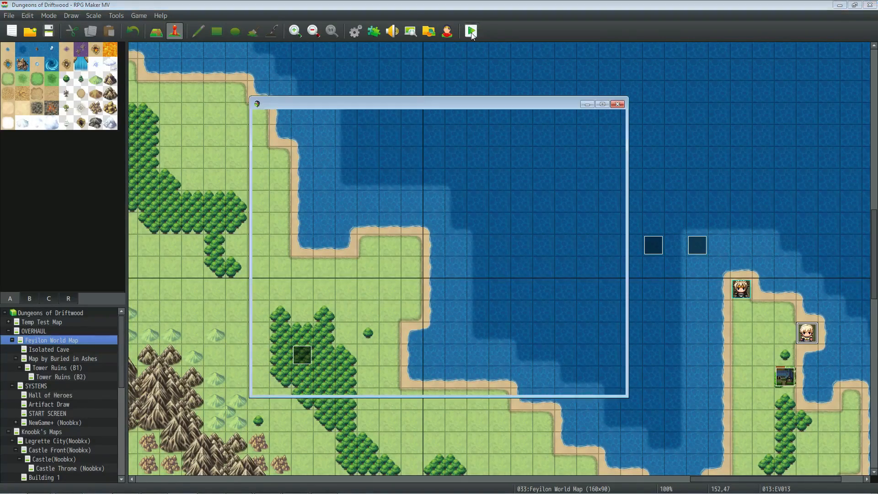
{"action": "left_click", "coordinate": [469, 31]}
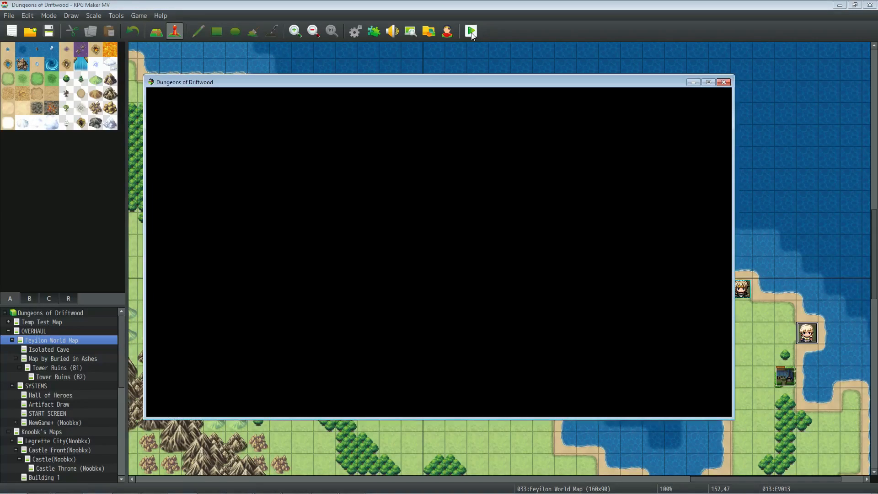
{"action": "left_click", "coordinate": [470, 32]}
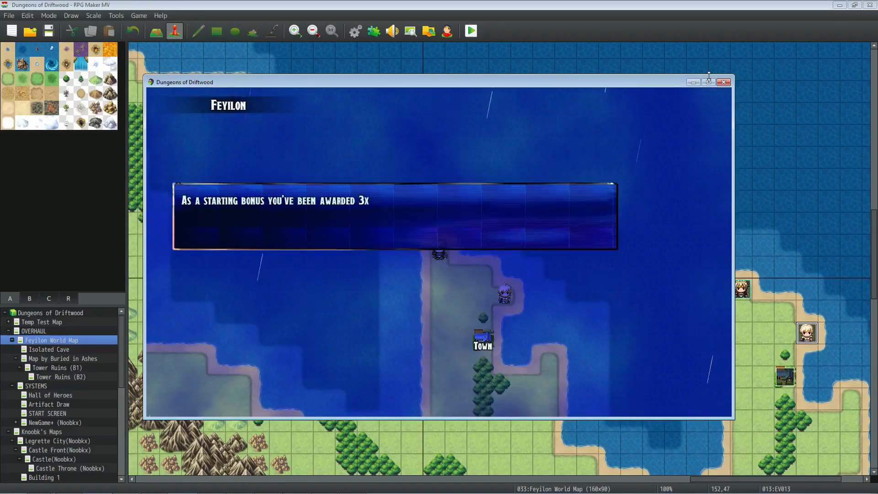
{"action": "left_click", "coordinate": [707, 81]}
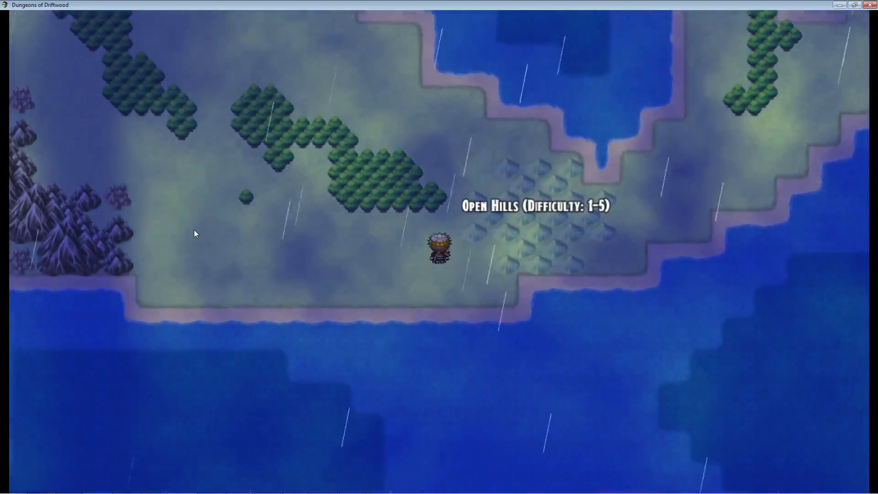
{"action": "key", "text": "Up"}
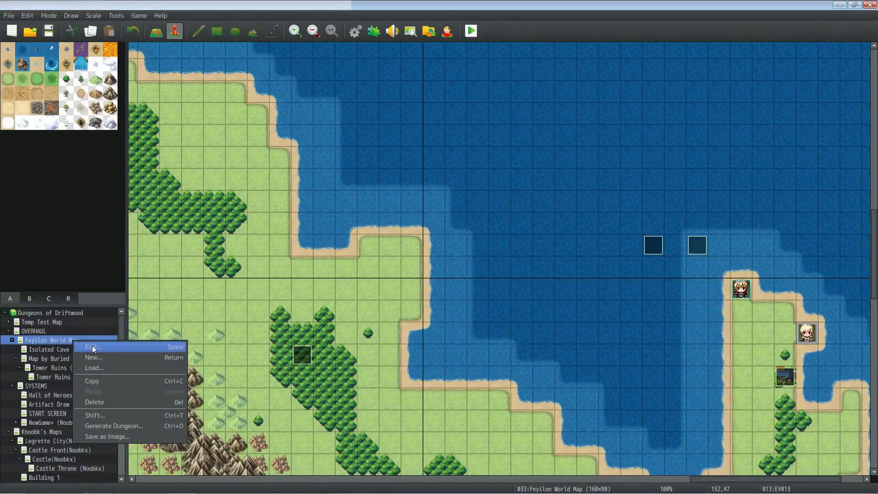
Review the world map's cloud note tag, now showing a 125 value, and close Map Properties
{"action": "left_click", "coordinate": [92, 346]}
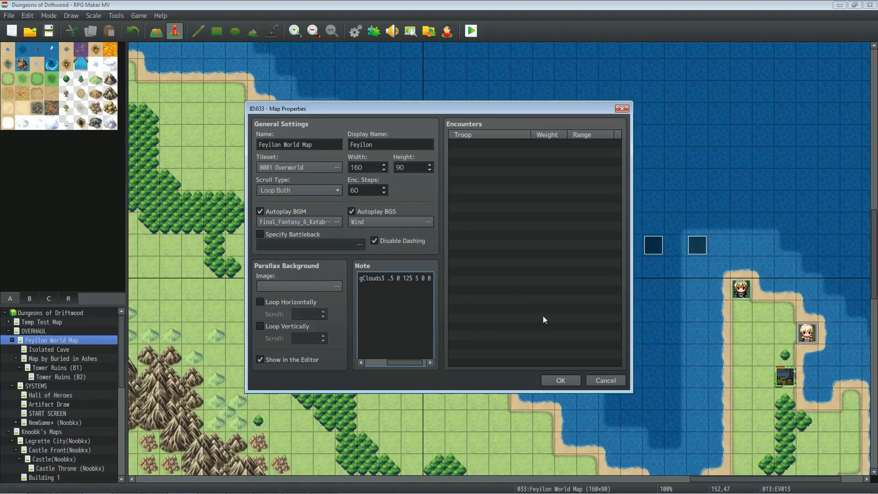
{"action": "left_click", "coordinate": [560, 380]}
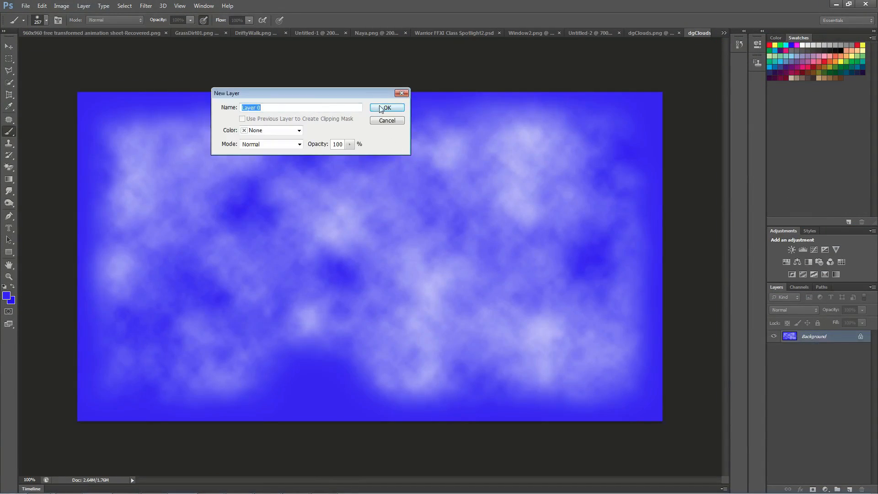
Convert Background to Layer 0 and add a Vibrance adjustment at -40 vibrance, -79 saturation
{"action": "left_click", "coordinate": [386, 108]}
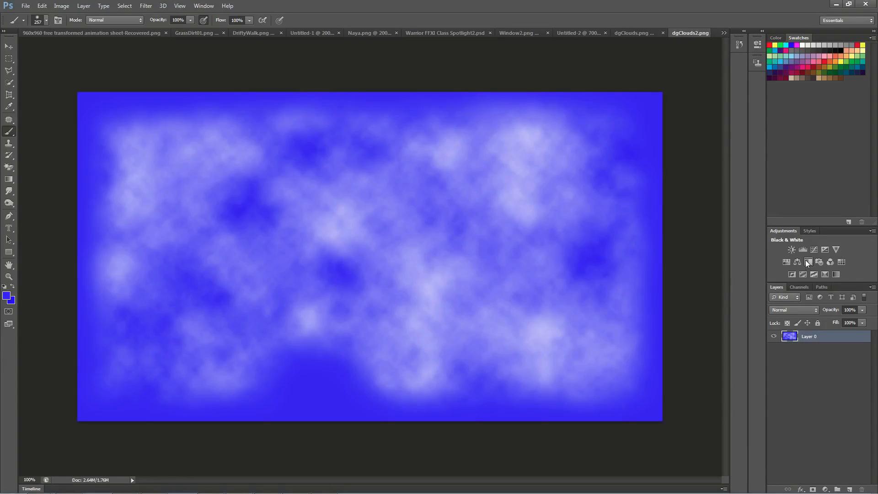
{"action": "mouse_move", "coordinate": [814, 248]}
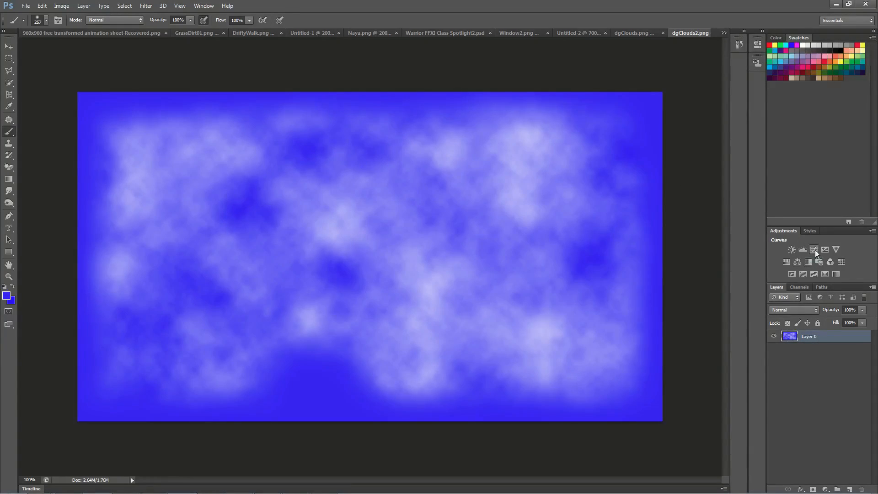
{"action": "left_click", "coordinate": [792, 250]}
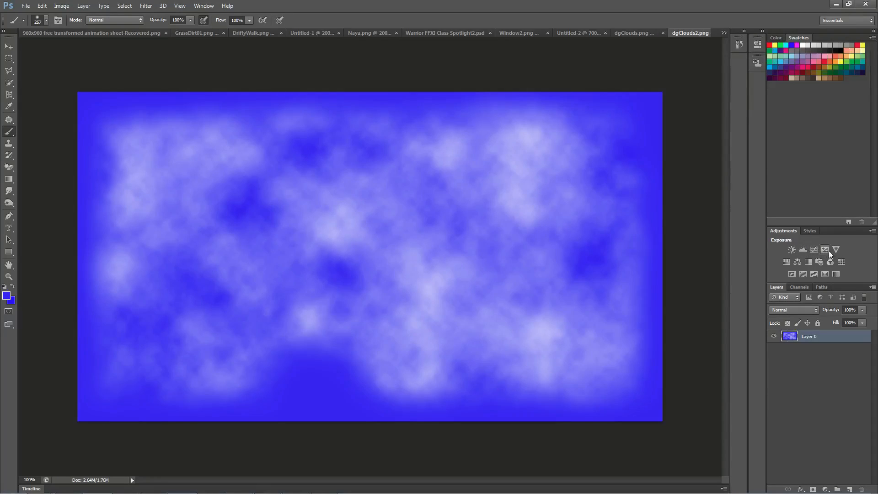
{"action": "left_click", "coordinate": [835, 249]}
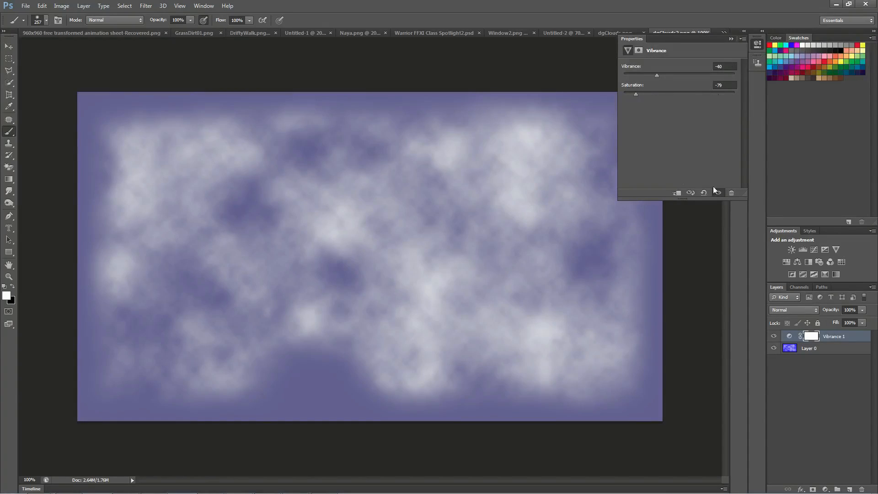
{"action": "left_click", "coordinate": [26, 5]}
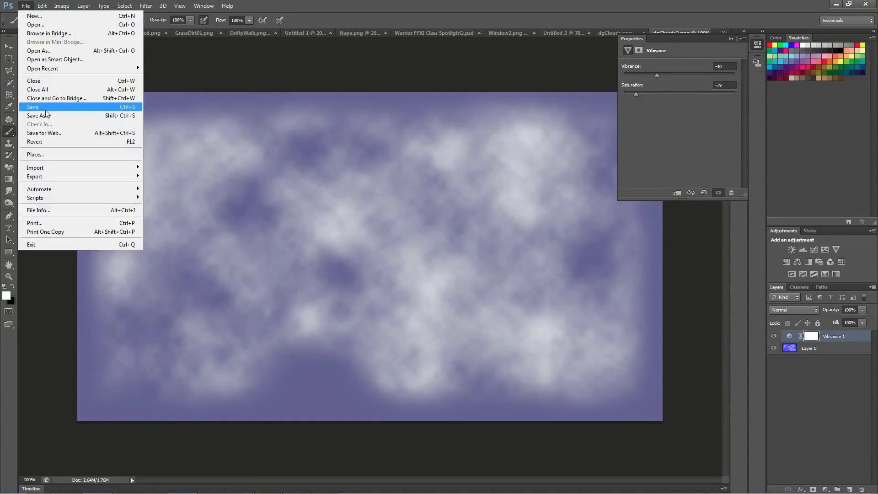
Save the clouds as PNG over the existing dgClouds2.png, confirming the replace
{"action": "left_click", "coordinate": [39, 115]}
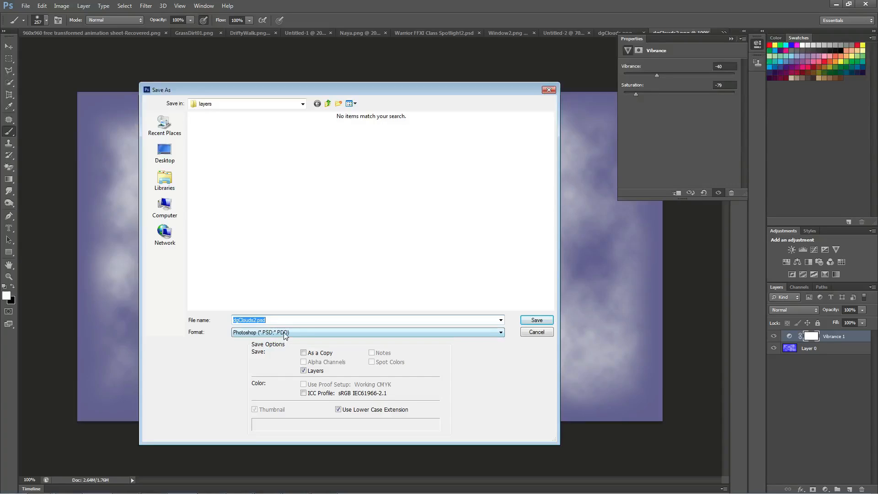
{"action": "left_click", "coordinate": [367, 332]}
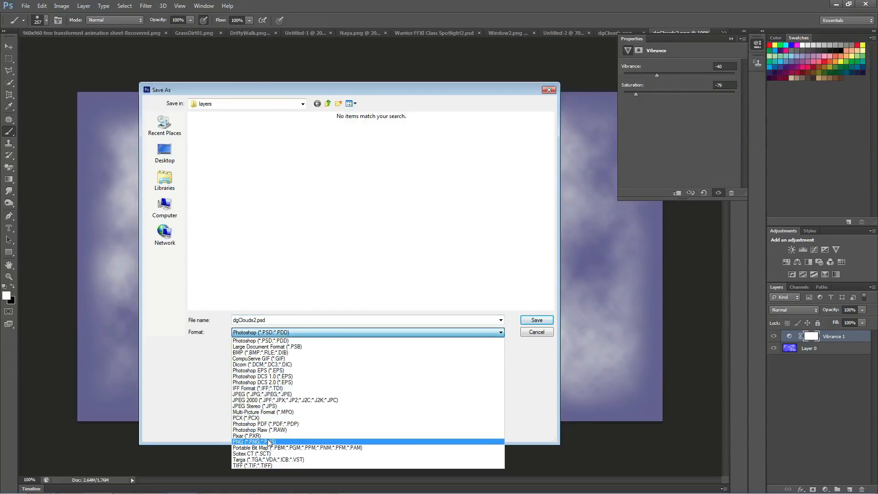
{"action": "left_click", "coordinate": [253, 441]}
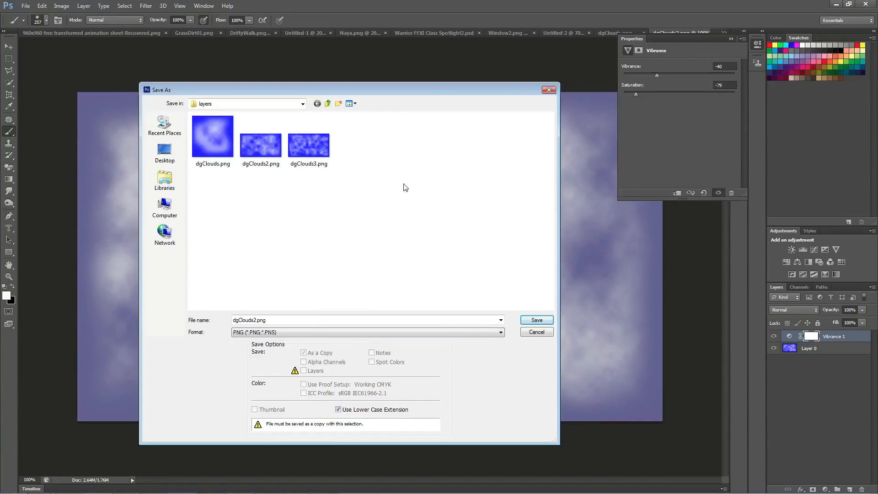
{"action": "left_click", "coordinate": [260, 138]}
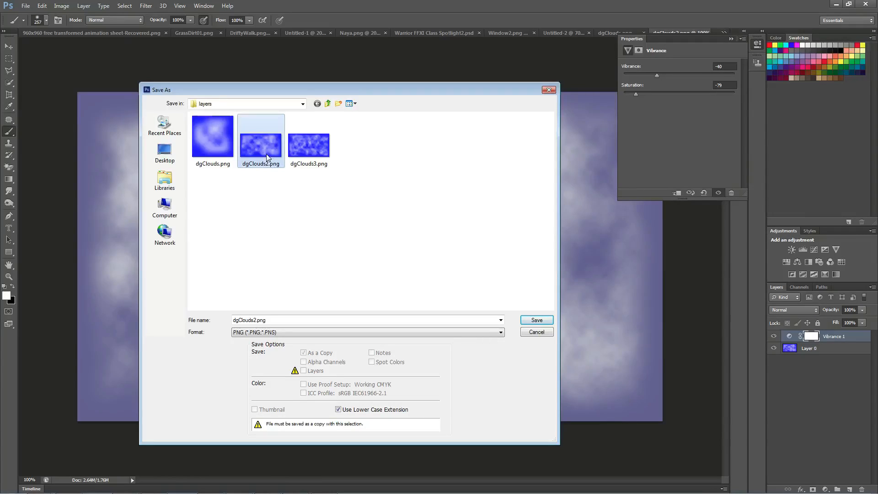
{"action": "left_click", "coordinate": [535, 320]}
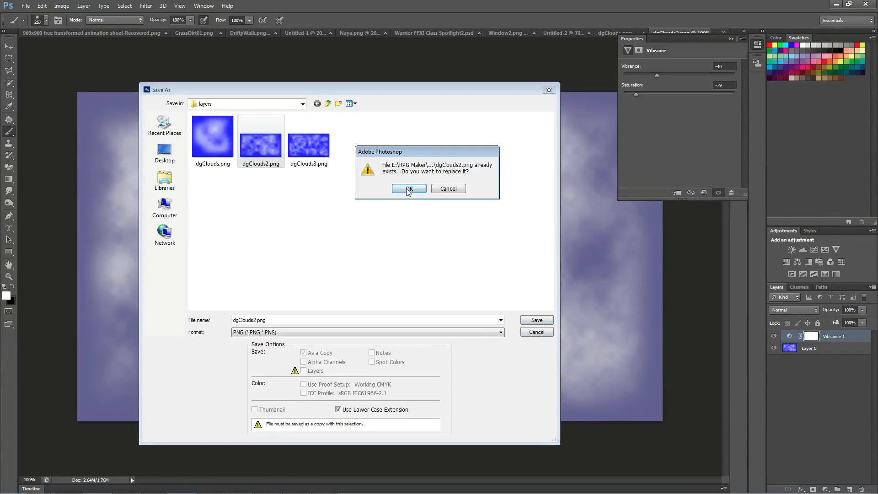
{"action": "left_click", "coordinate": [409, 188]}
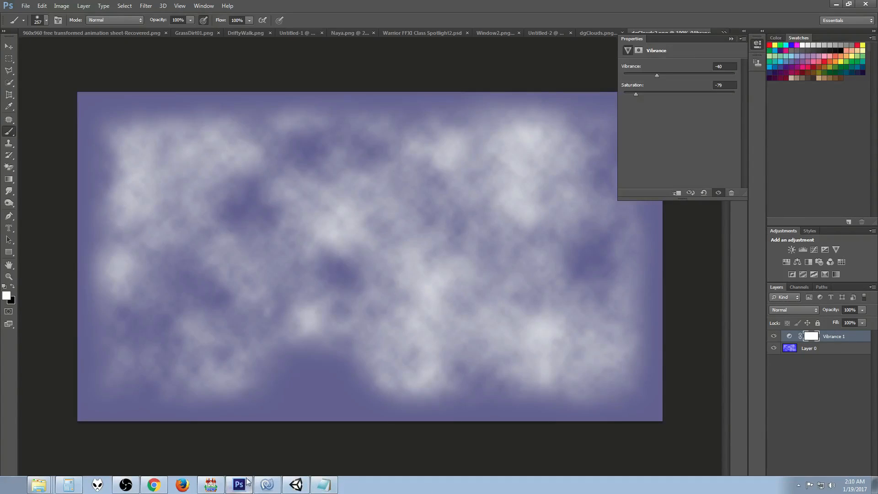
{"action": "left_click", "coordinate": [210, 485]}
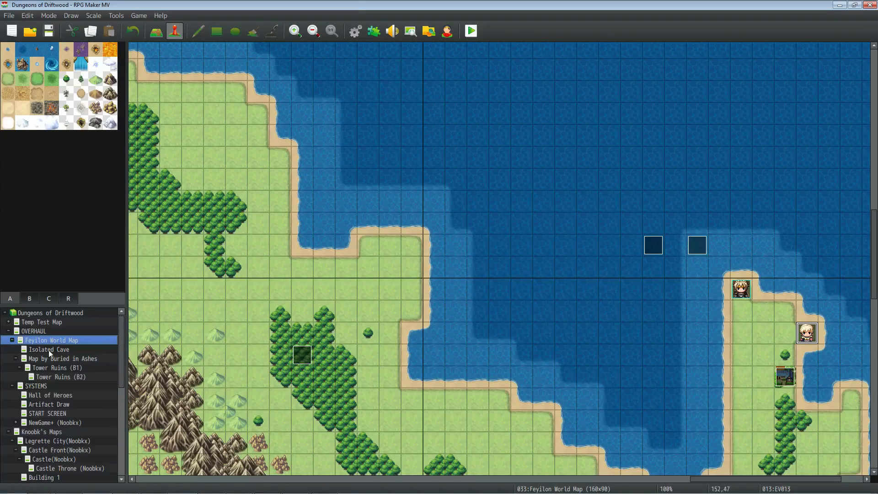
Point the Feyilon World Map's LAYER note tag to dgClouds2 in Map Properties
{"action": "double_click", "coordinate": [51, 340]}
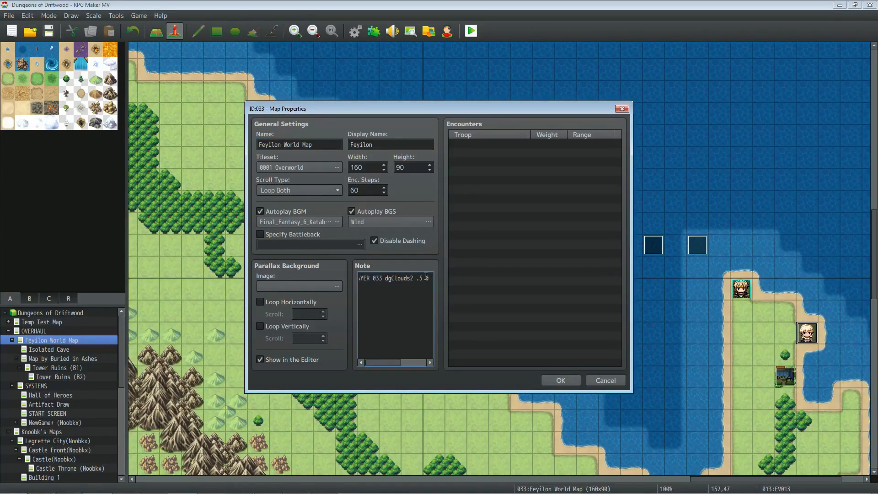
{"action": "left_click", "coordinate": [559, 381]}
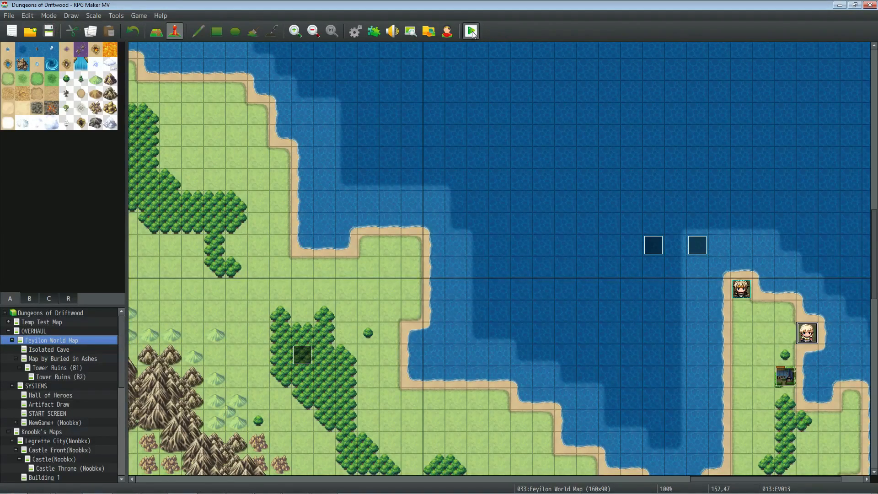
Run a playtest and roam the world map under the drifting dgClouds2 overlay
{"action": "left_click", "coordinate": [470, 31]}
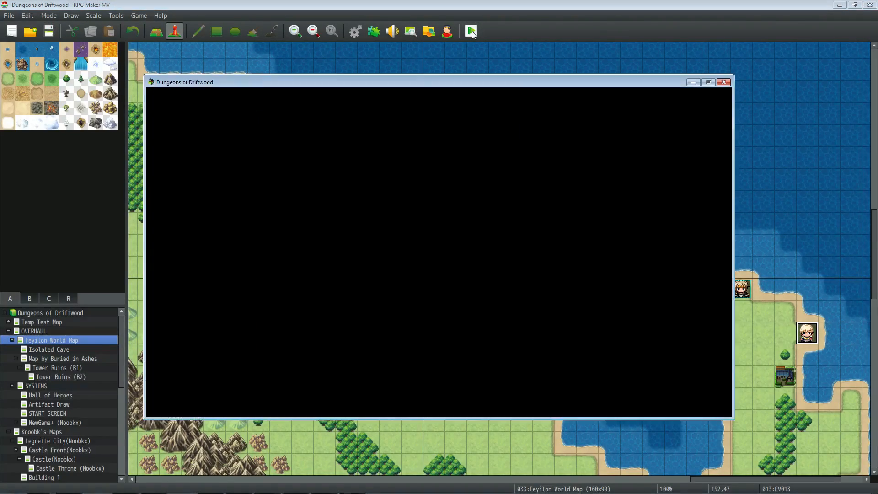
{"action": "mouse_move", "coordinate": [533, 84]}
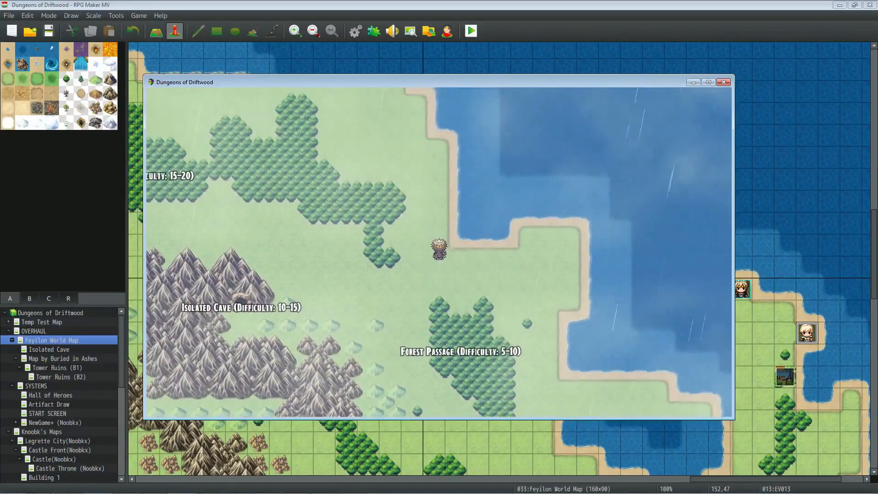
{"action": "scroll", "scroll_direction": "up", "scroll_amount": 3}
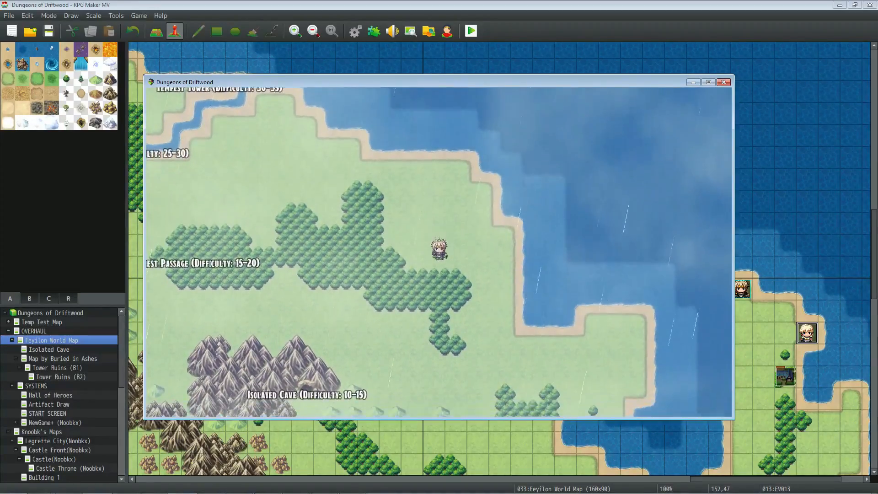